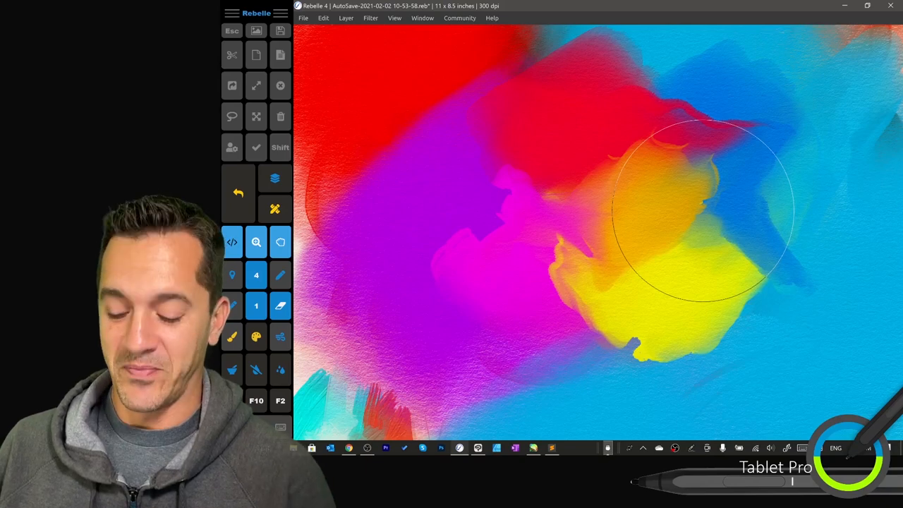
Cycle through PaintTool SAI, Clip Studio Paint and Rebelle 4, ending on the SAI portrait
{"action": "left_click", "coordinate": [534, 448]}
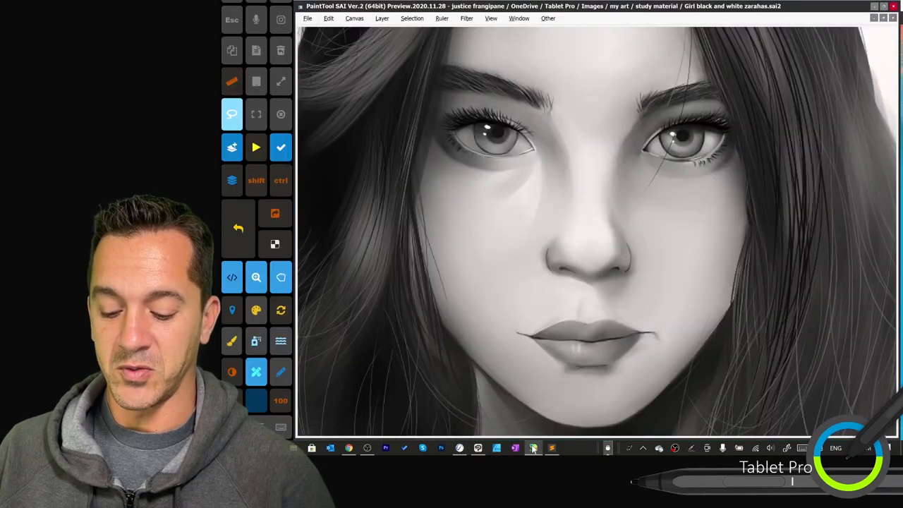
{"action": "left_click", "coordinate": [477, 447]}
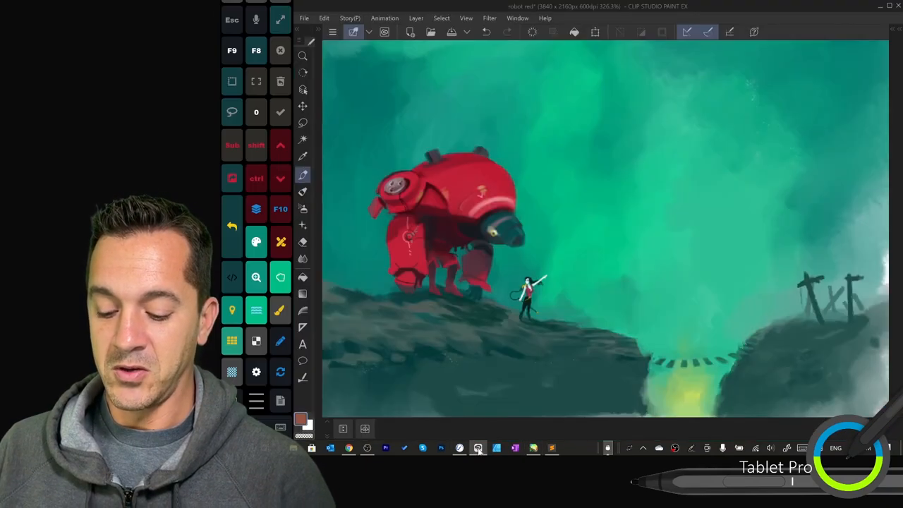
{"action": "left_click", "coordinate": [477, 448]}
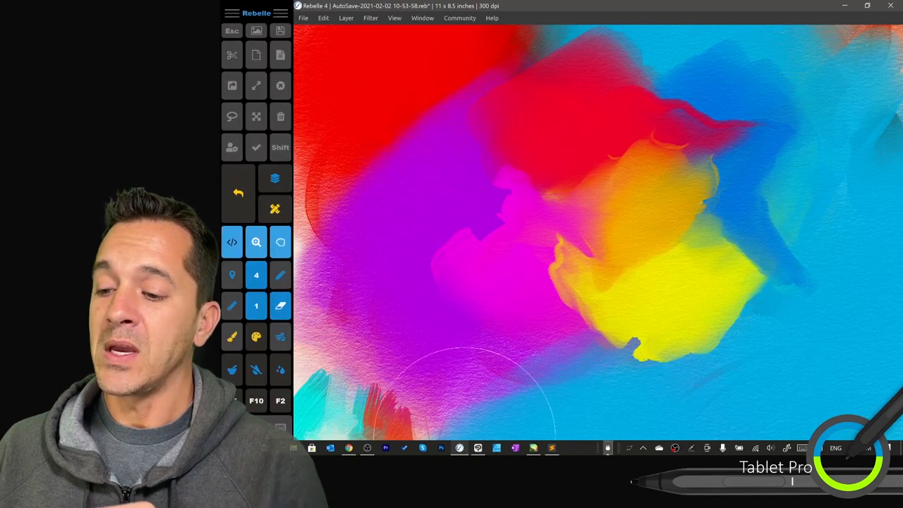
{"action": "mouse_move", "coordinate": [407, 120]}
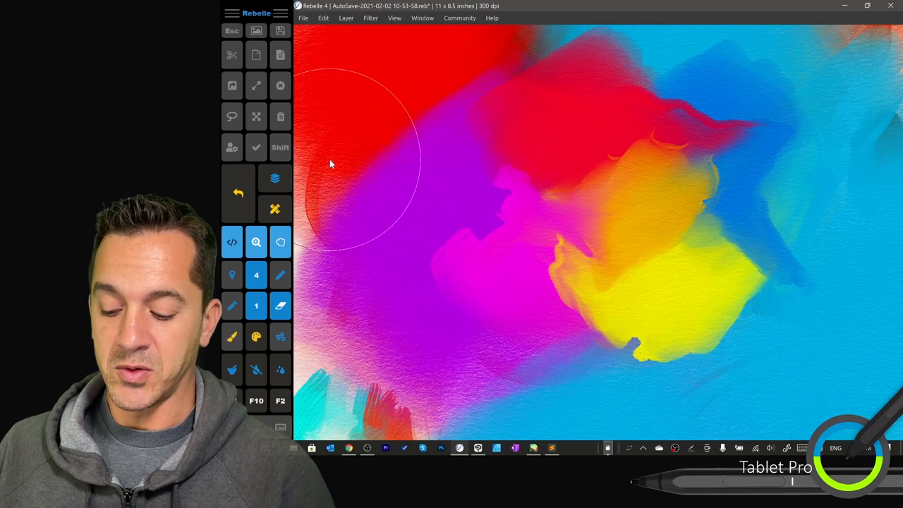
{"action": "left_click", "coordinate": [349, 449]}
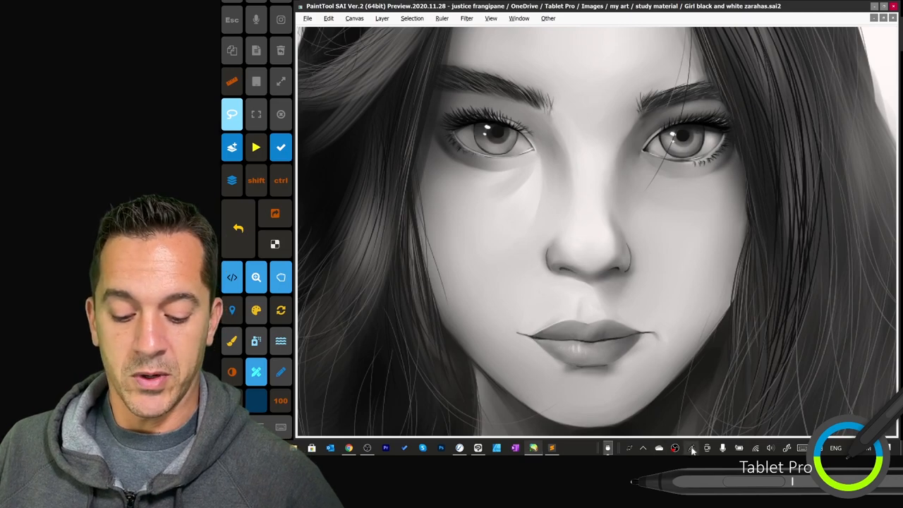
Bring up the pen tool configuration and start editing the Sai2.exe preset
{"action": "left_click", "coordinate": [691, 447]}
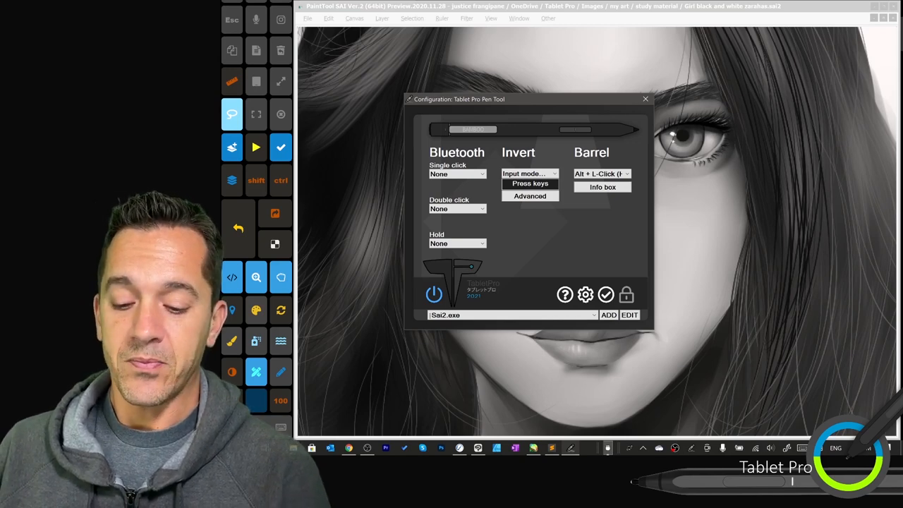
{"action": "left_click", "coordinate": [591, 315]}
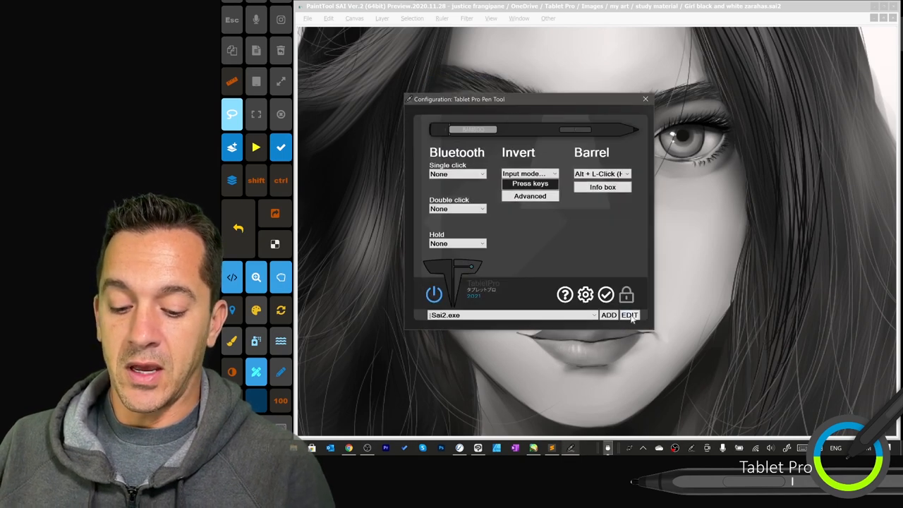
{"action": "left_click", "coordinate": [630, 315]}
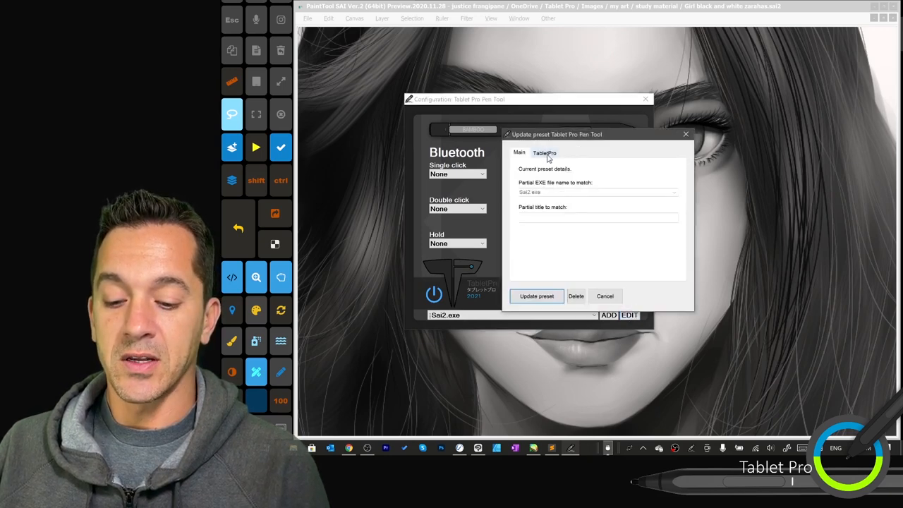
Browse for a different TabletPro preset file for the SAI2 preset
{"action": "left_click", "coordinate": [545, 152]}
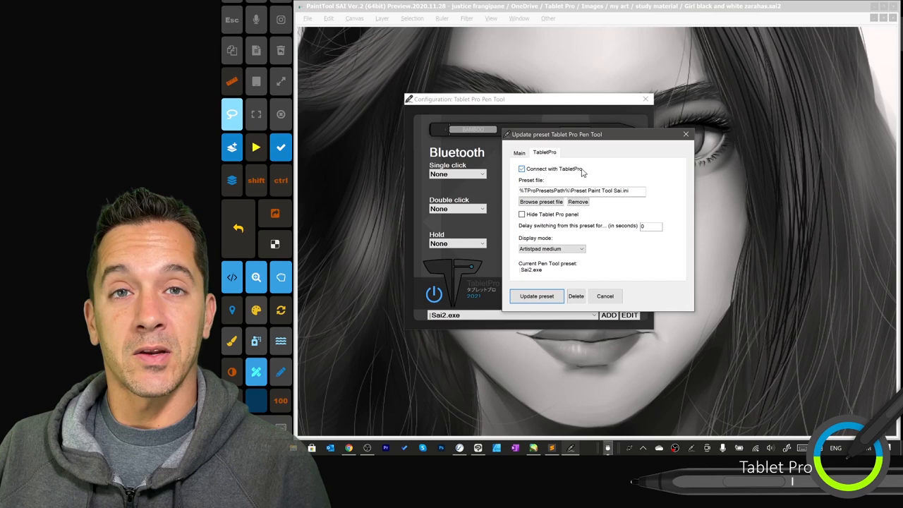
{"action": "mouse_move", "coordinate": [586, 170]}
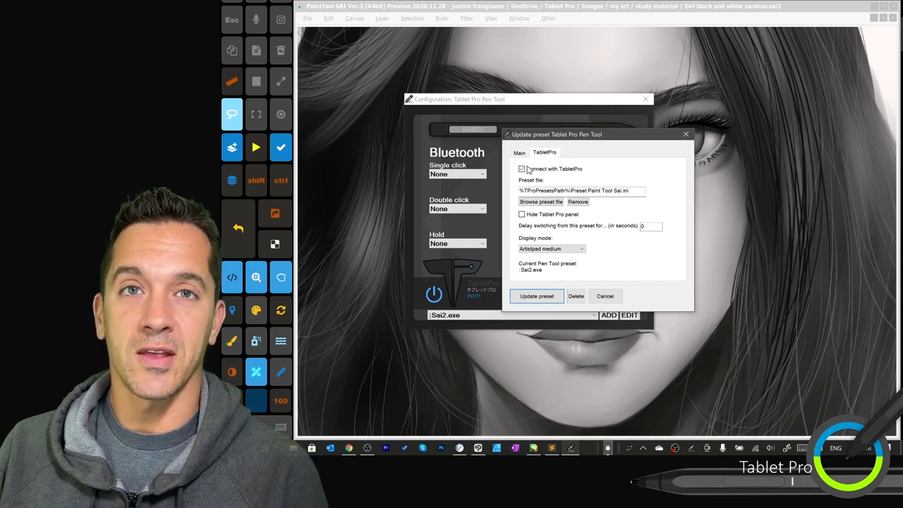
{"action": "left_click", "coordinate": [540, 202]}
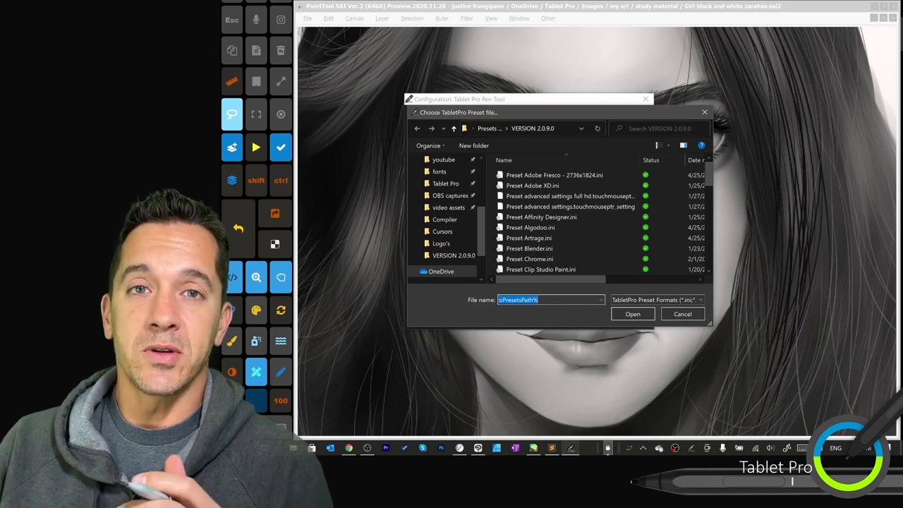
Cancel the preset file chooser and return to the SAI2 preset's main EXE details
{"action": "left_click", "coordinate": [681, 313]}
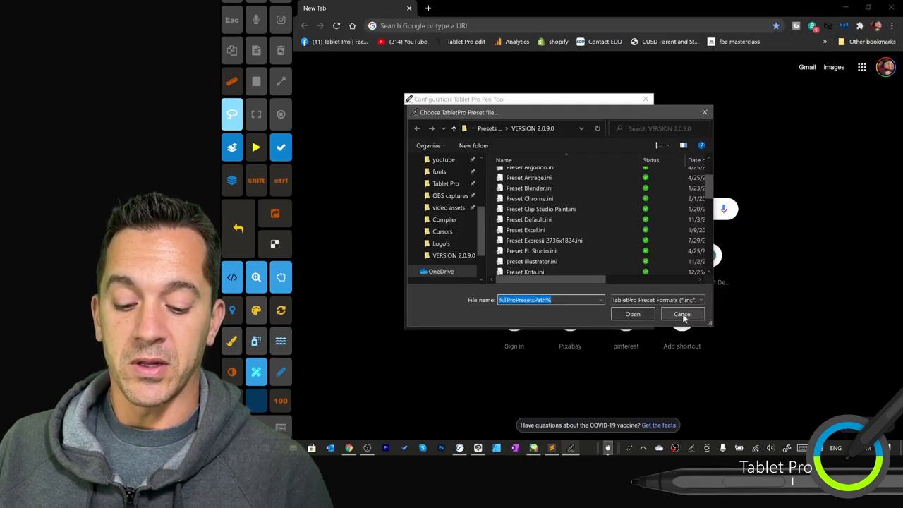
{"action": "left_click", "coordinate": [683, 314]}
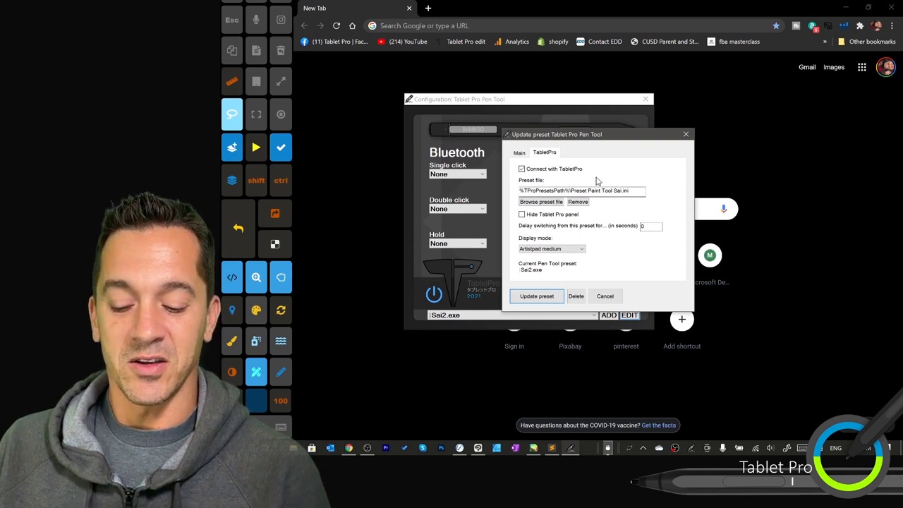
{"action": "left_click", "coordinate": [519, 152]}
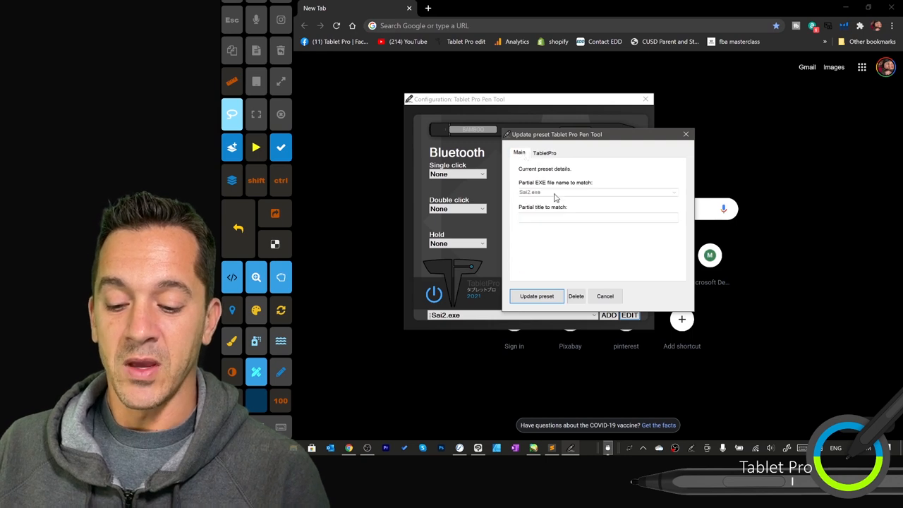
Save the SAI2 preset and go to the pen tool's general settings
{"action": "left_click", "coordinate": [604, 297]}
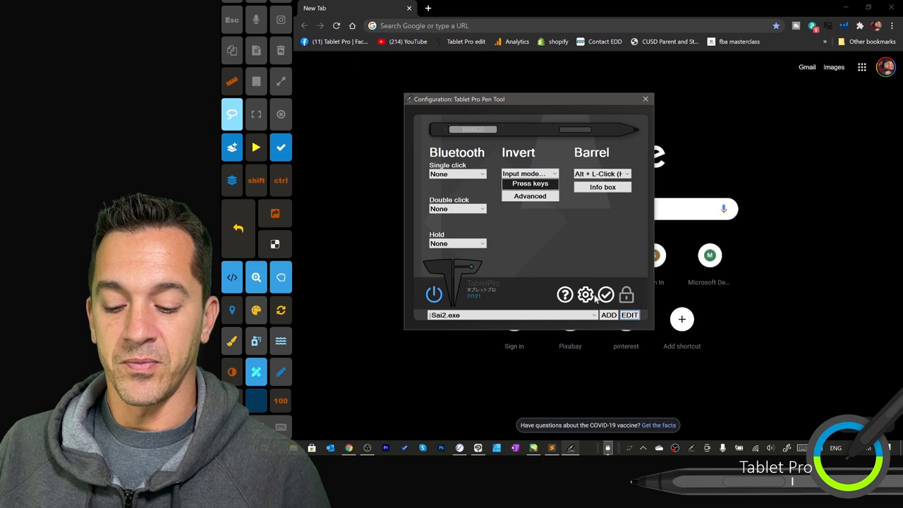
{"action": "left_click", "coordinate": [586, 295]}
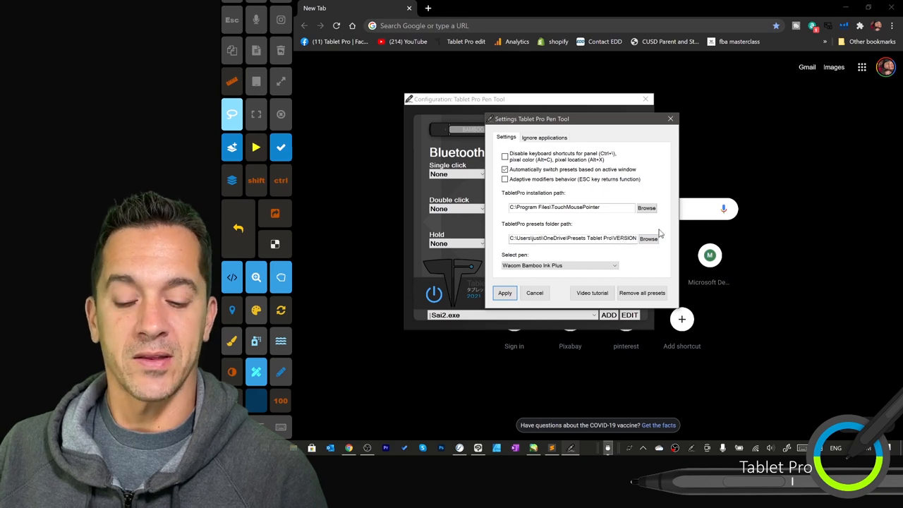
Set the presets folder to VERSION 2.0.9.0 and return to the Sai2.exe configuration
{"action": "left_click", "coordinate": [649, 237]}
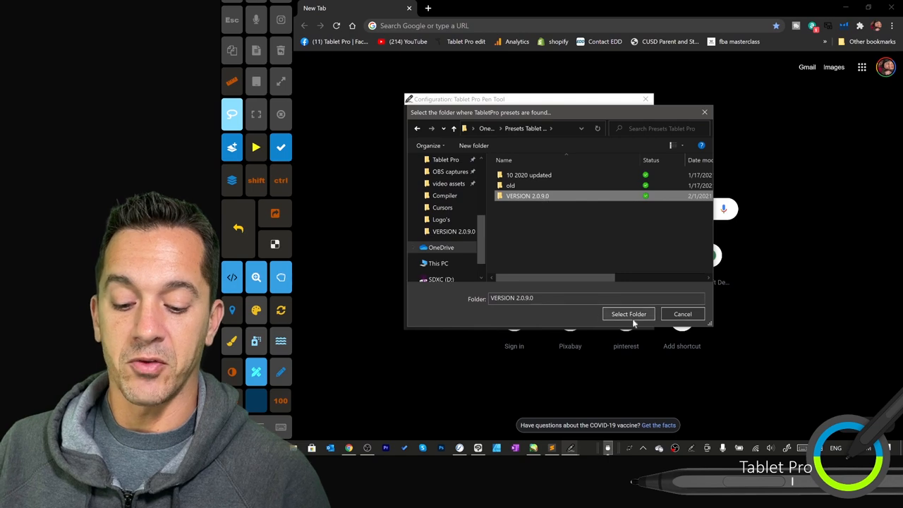
{"action": "left_click", "coordinate": [628, 314]}
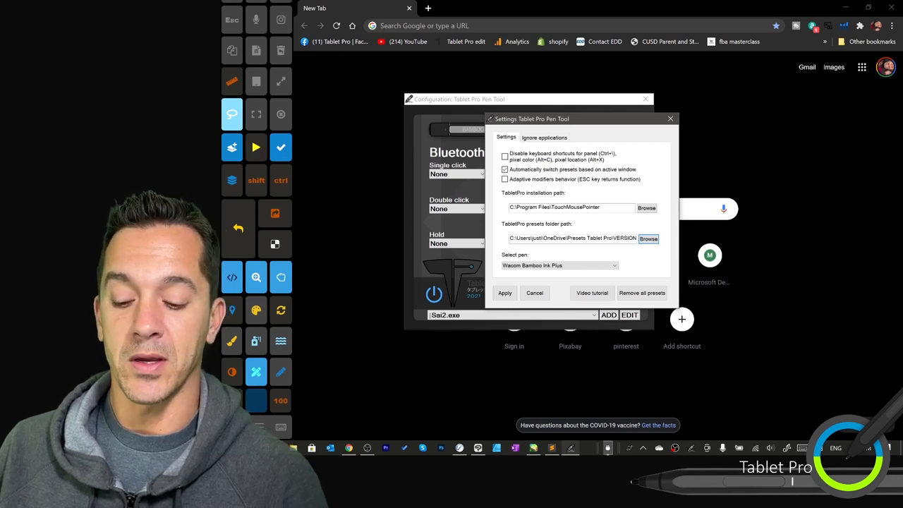
{"action": "left_click", "coordinate": [669, 119]}
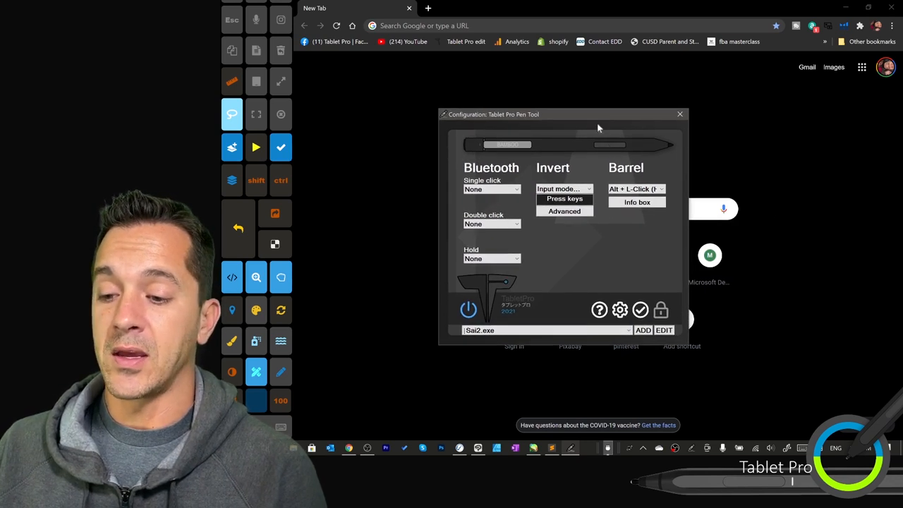
{"action": "mouse_move", "coordinate": [604, 324]}
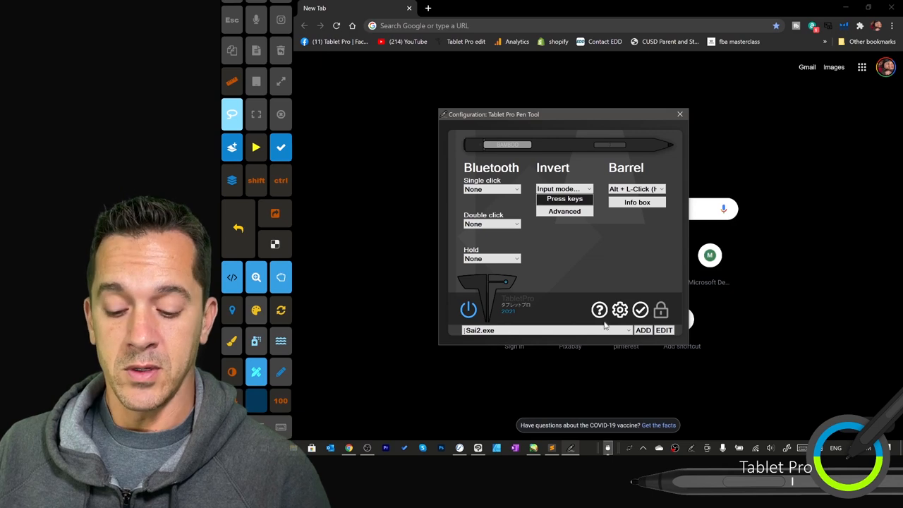
Start a new preset matching sai2.exe and try the partial window title field
{"action": "left_click", "coordinate": [644, 330]}
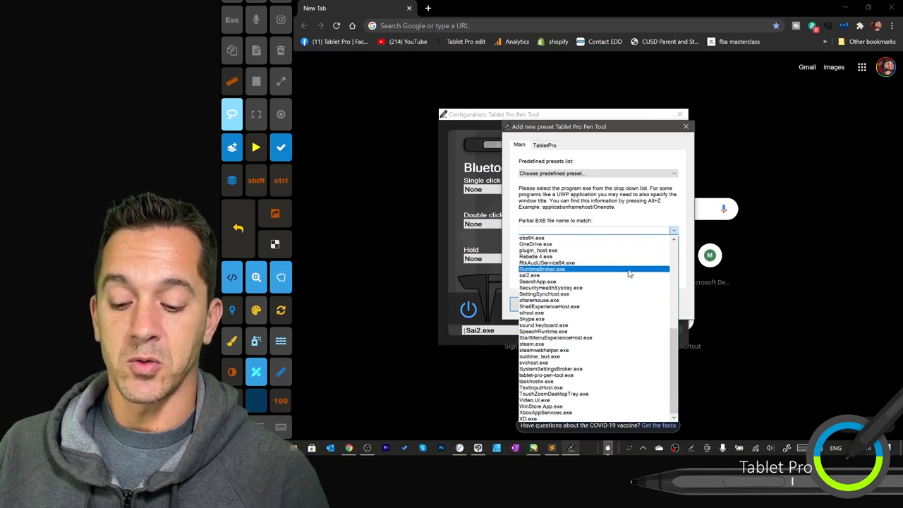
{"action": "left_click", "coordinate": [530, 275]}
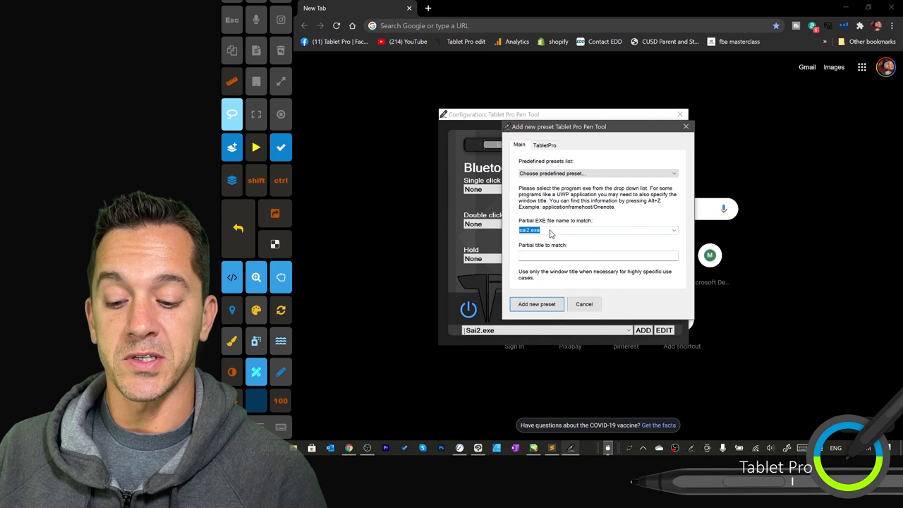
{"action": "left_click", "coordinate": [598, 256]}
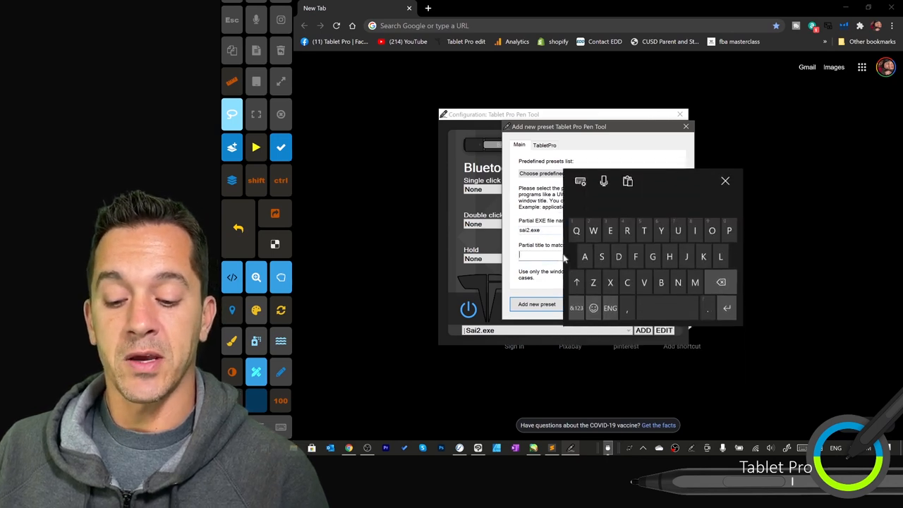
{"action": "left_click", "coordinate": [725, 181]}
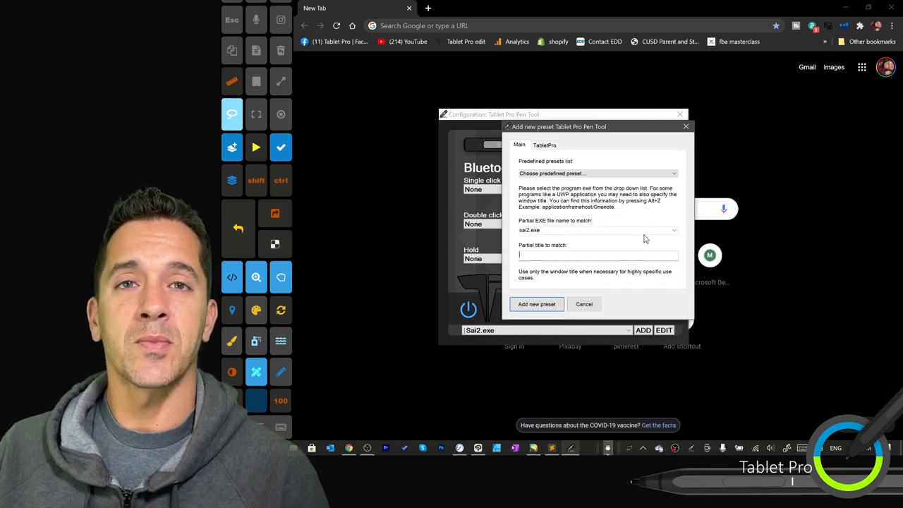
Pick ApplicationFrameHost.exe from the program list, then browse the list again
{"action": "left_click", "coordinate": [671, 230]}
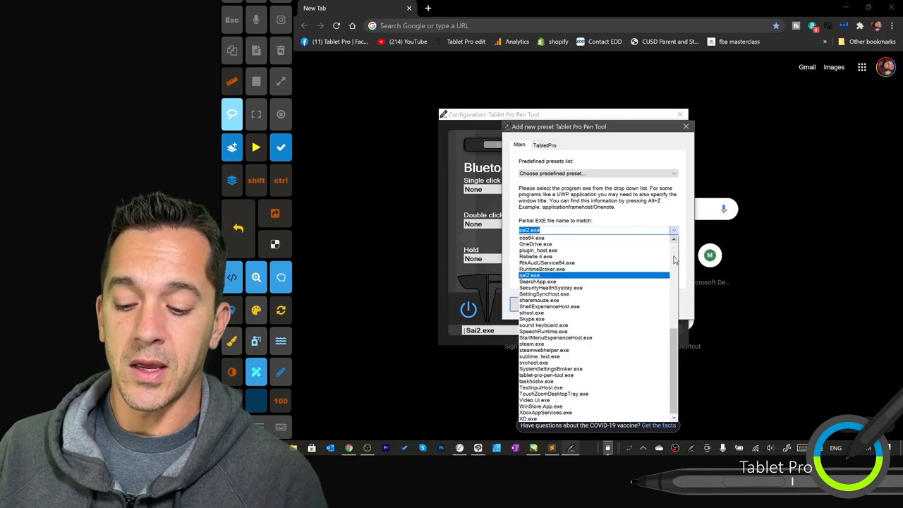
{"action": "scroll", "scroll_direction": "down", "scroll_amount": 3}
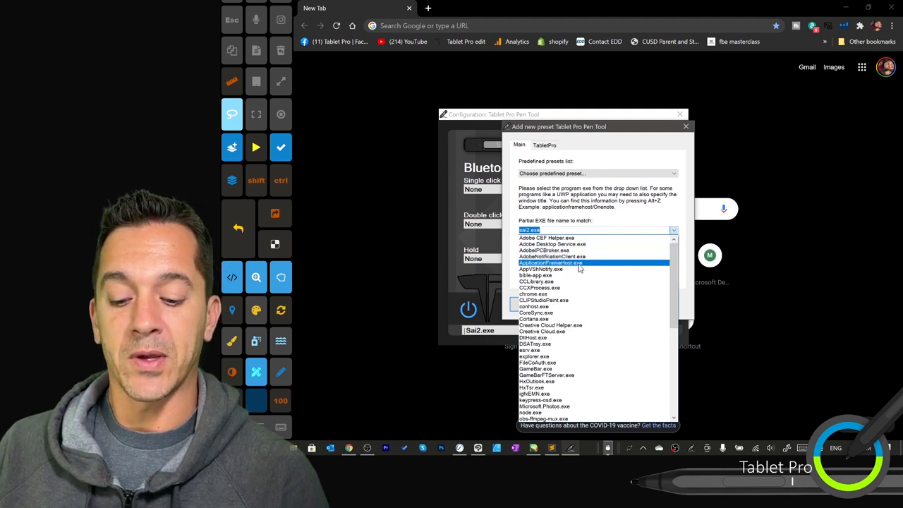
{"action": "left_click", "coordinate": [550, 262]}
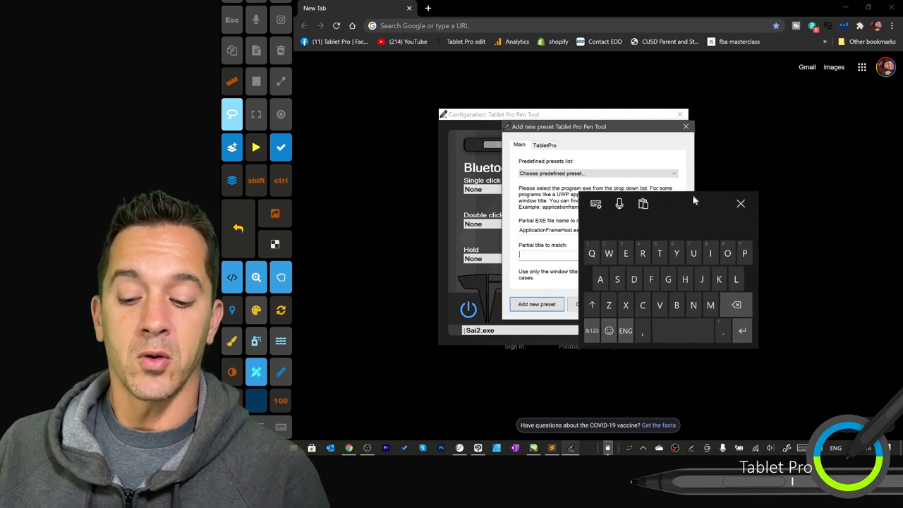
{"action": "left_click_drag", "start_coordinate": [694, 203], "coordinate": [736, 214]}
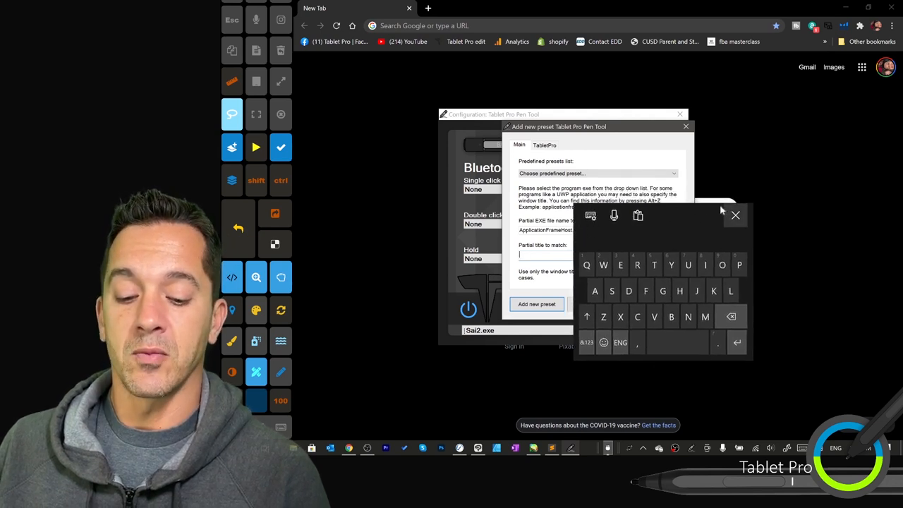
{"action": "left_click", "coordinate": [735, 215]}
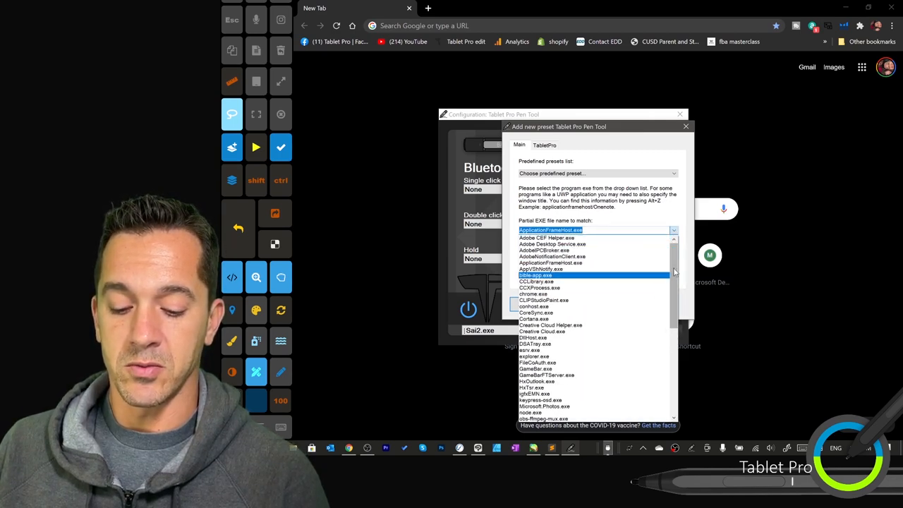
{"action": "scroll", "scroll_direction": "down", "scroll_amount": 3}
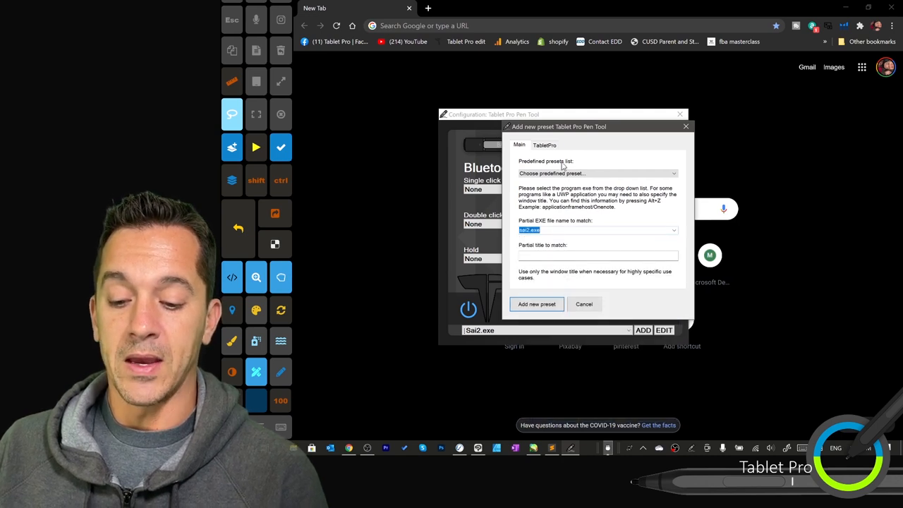
Review the new preset's TabletPro connection settings and cancel without adding it
{"action": "left_click", "coordinate": [545, 144]}
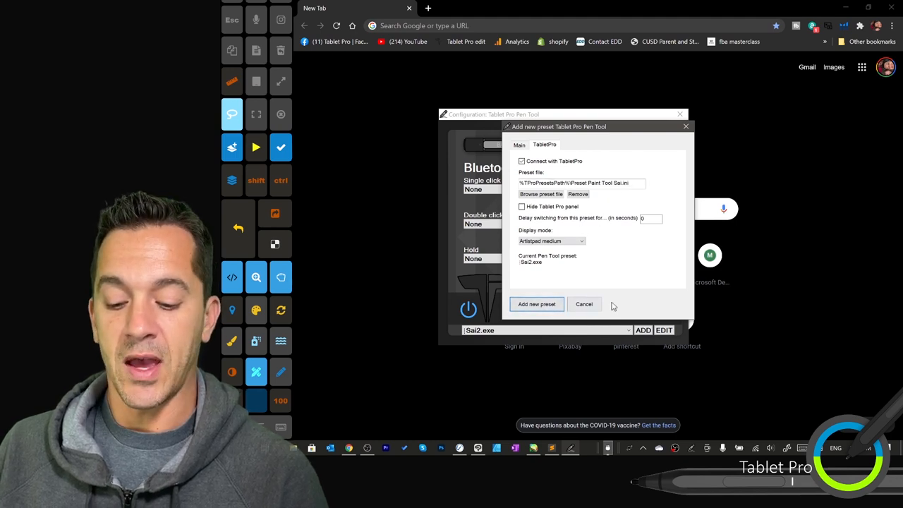
{"action": "left_click", "coordinate": [584, 304]}
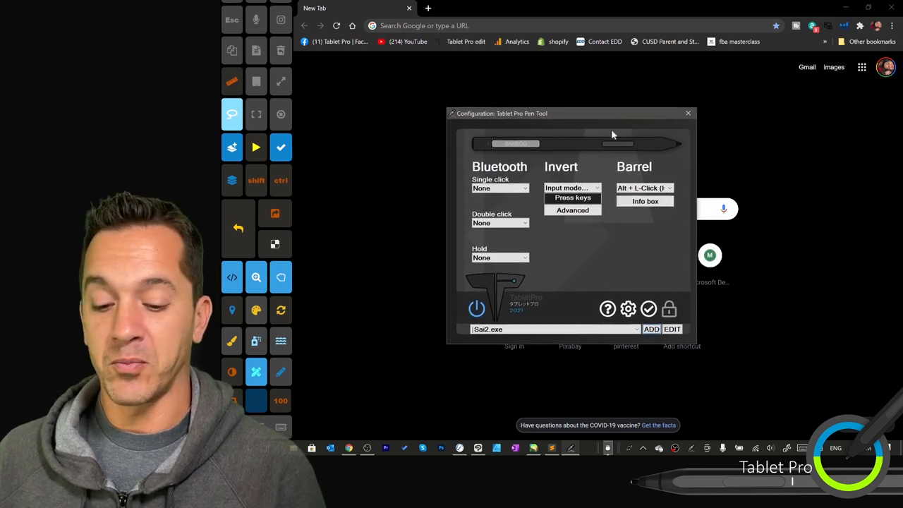
{"action": "left_click", "coordinate": [652, 329]}
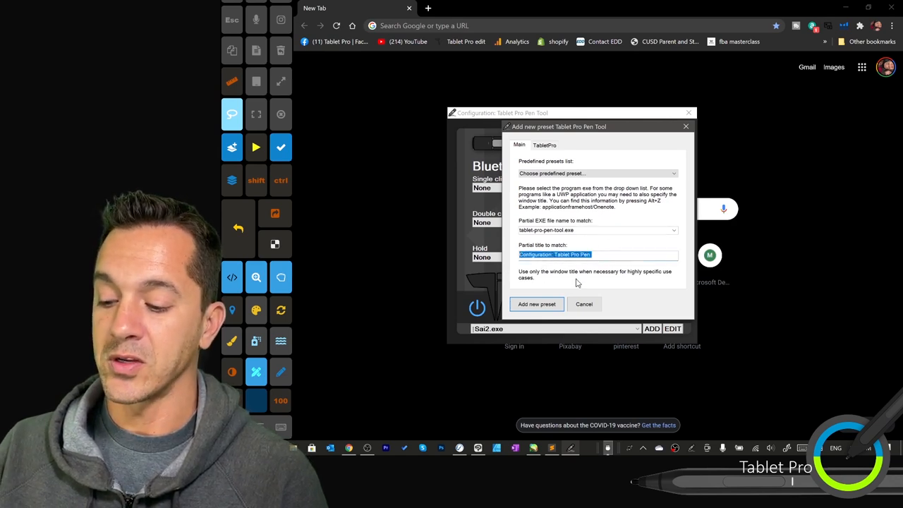
{"action": "key", "text": "Delete"}
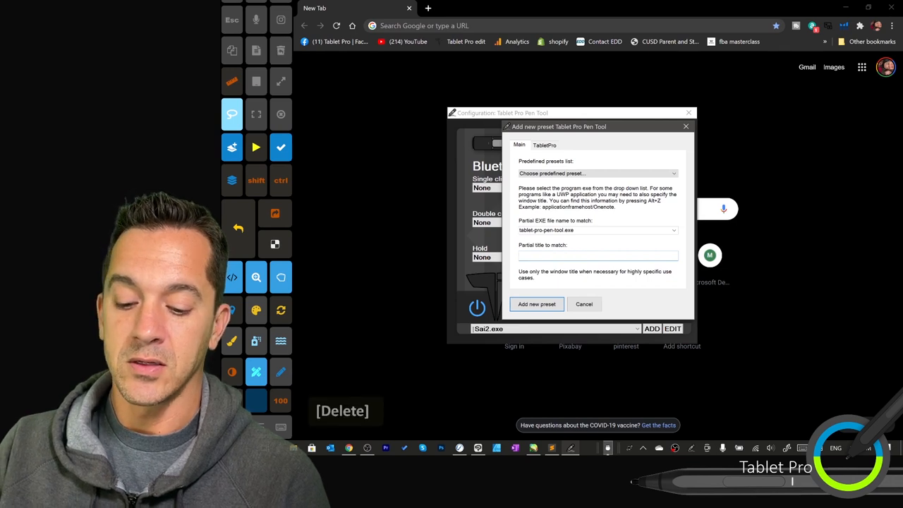
{"action": "left_click", "coordinate": [545, 144]}
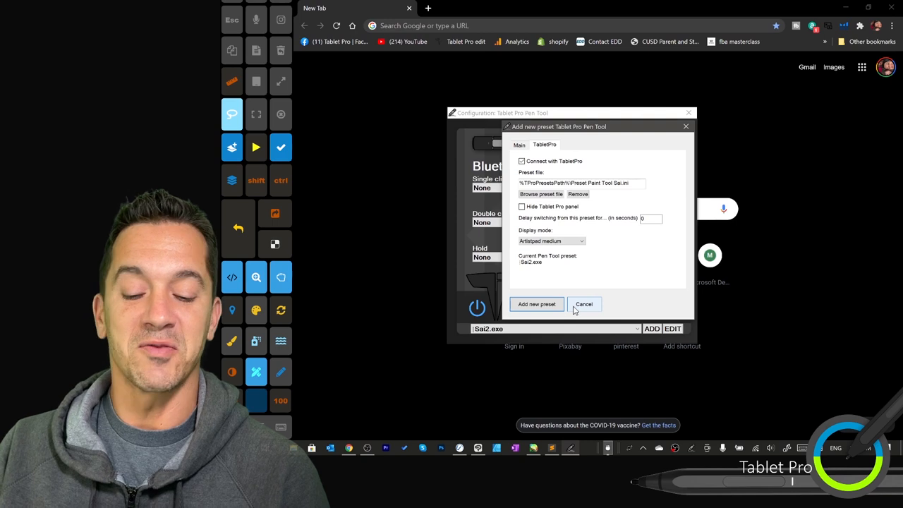
{"action": "left_click", "coordinate": [584, 305]}
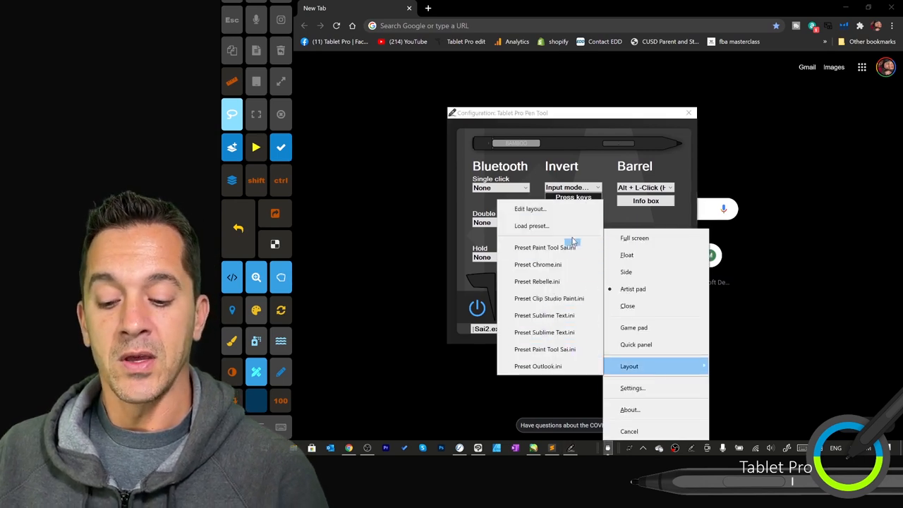
{"action": "mouse_move", "coordinate": [551, 226]}
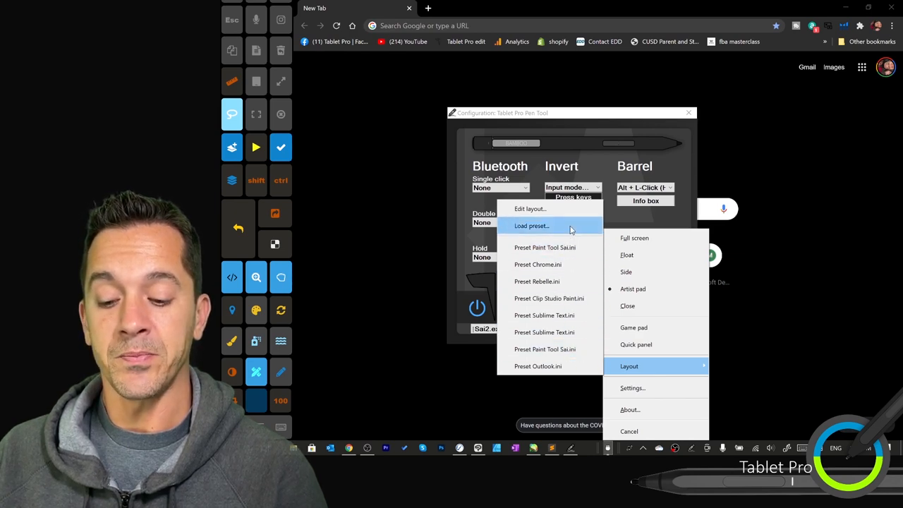
Open Tablet Pro's own settings from the tray icon menu
{"action": "left_click", "coordinate": [632, 388]}
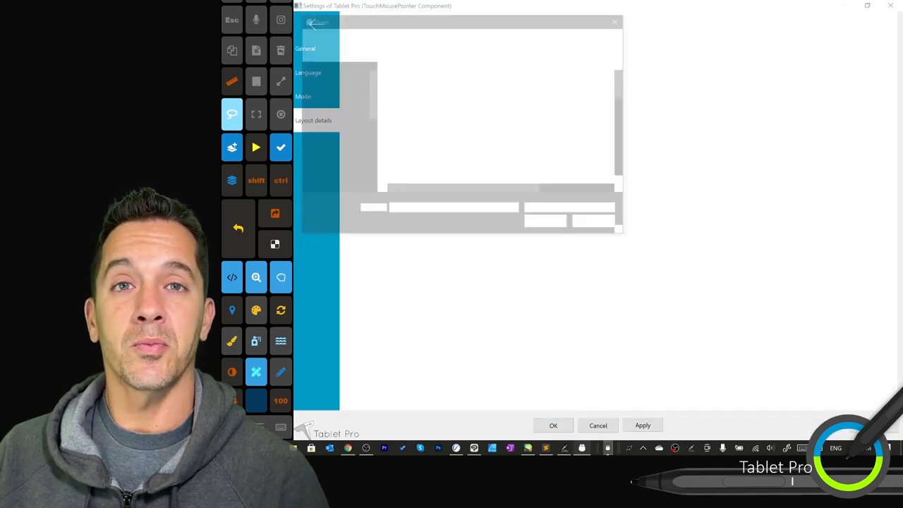